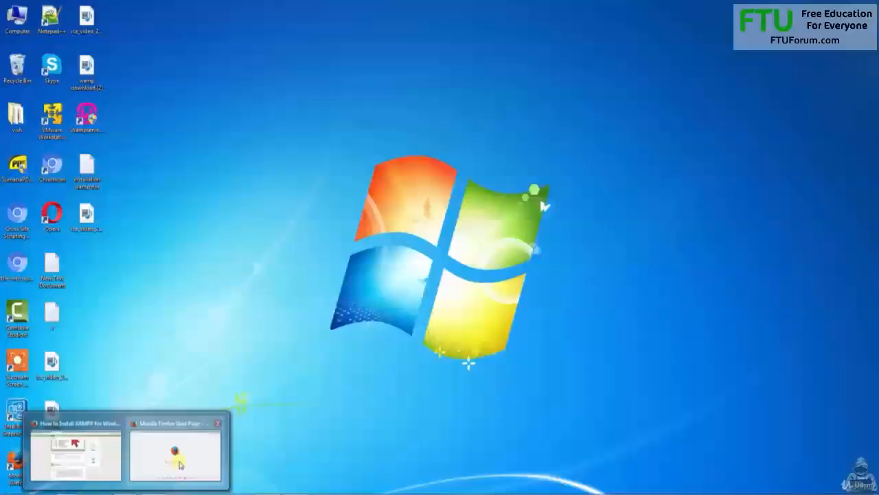
Step: Switch to the Firefox window with Google results for 'xampp download'
click(176, 451)
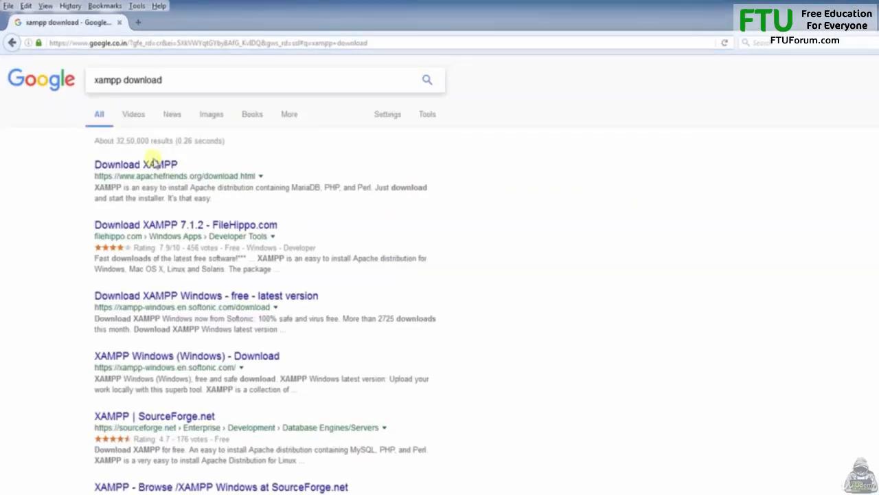
Step: From apachefriends.org, download the XAMPP 5.6.30 Windows 32-bit installer to Downloads
click(135, 165)
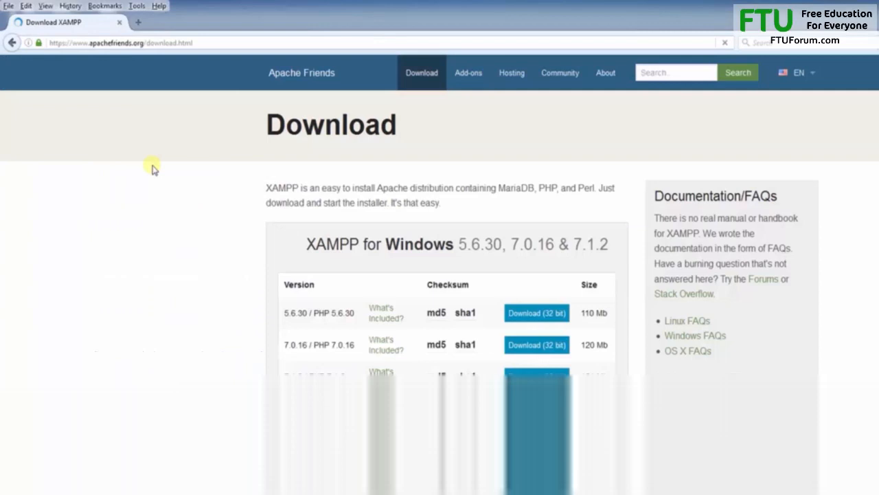
scroll(down, 3)
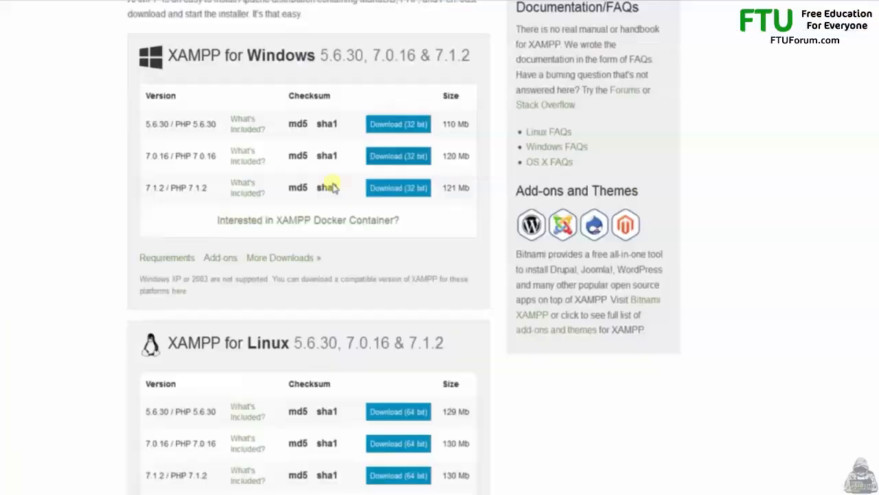
scroll(down, 3)
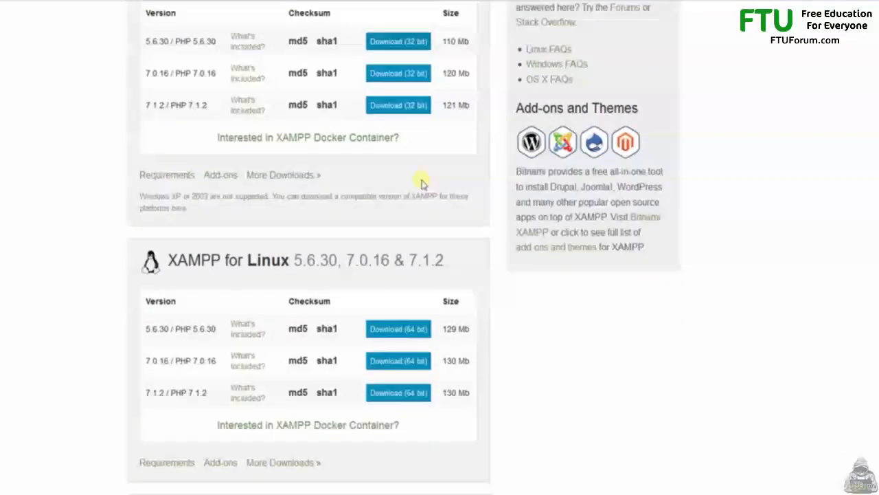
scroll(down, 3)
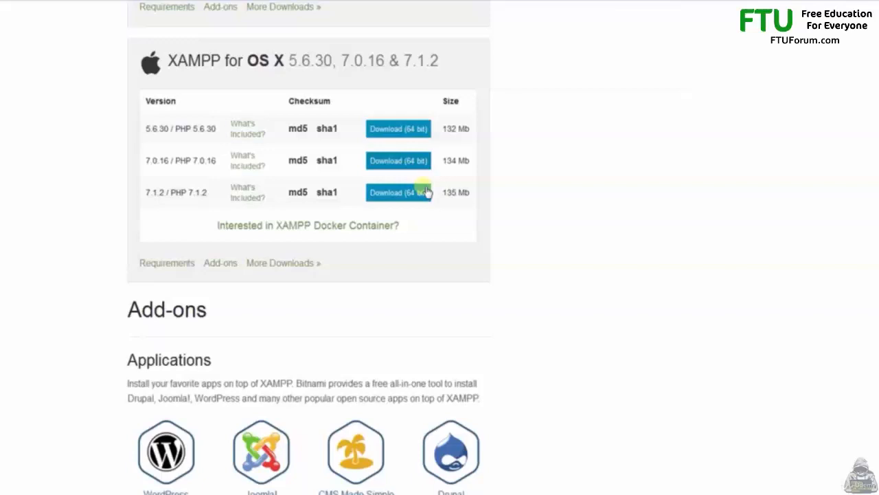
scroll(down, 3)
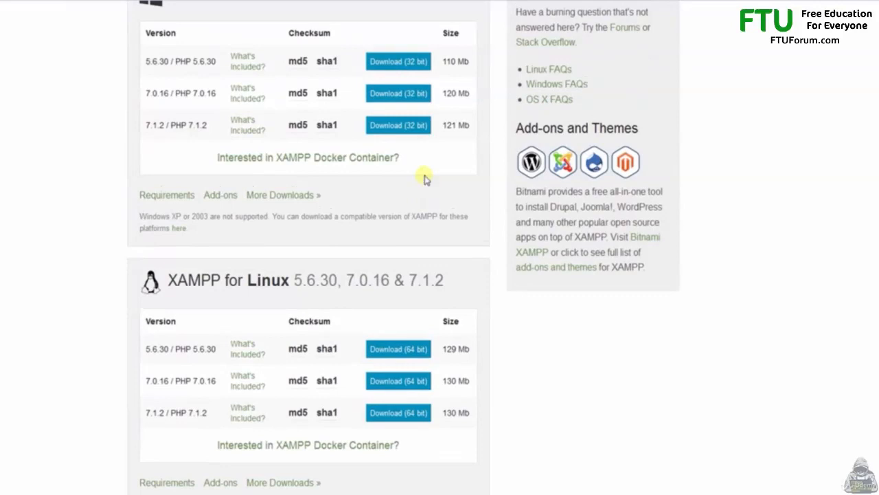
click(398, 61)
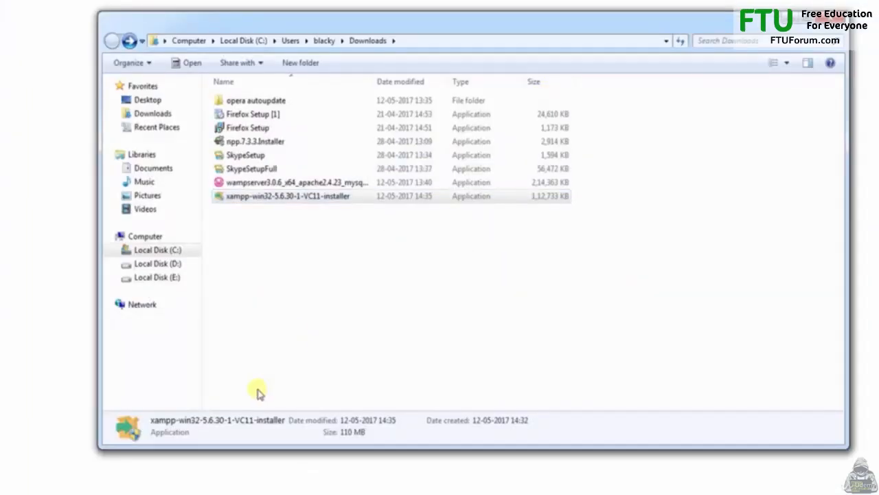
Step: Run the xampp-win32 installer, accept the UAC warning and allow Apache through Windows Firewall
double_click(287, 195)
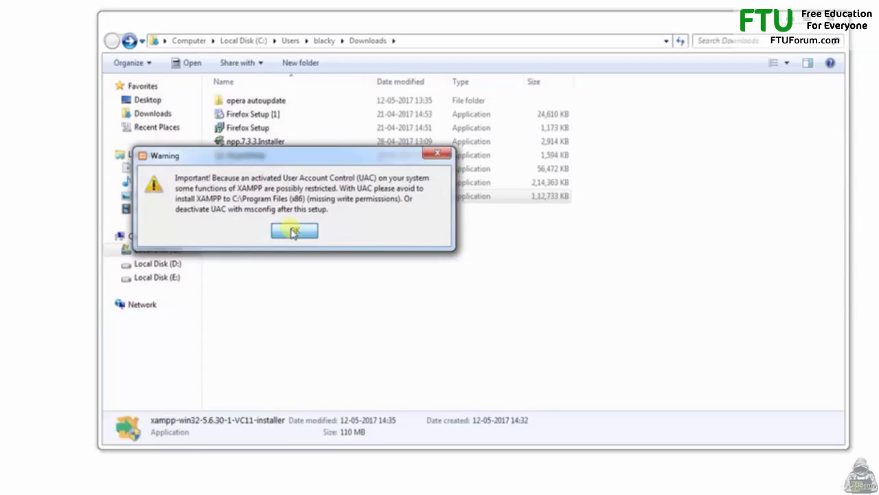
click(294, 230)
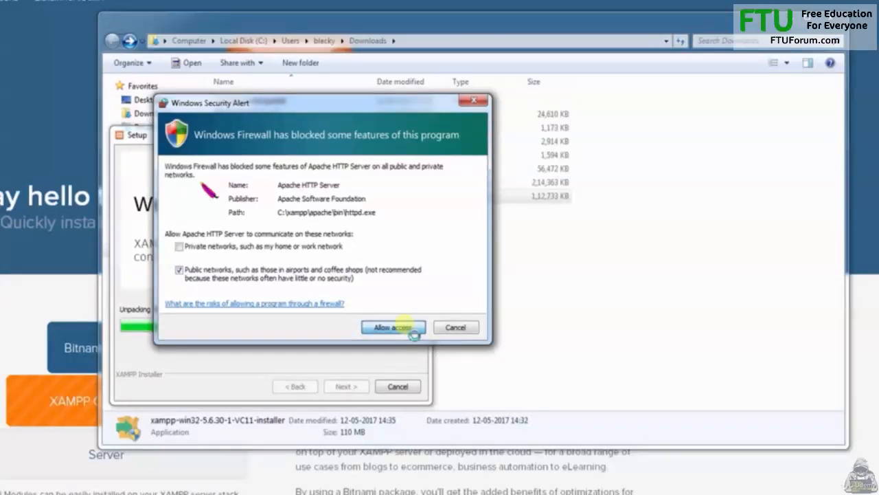
click(392, 327)
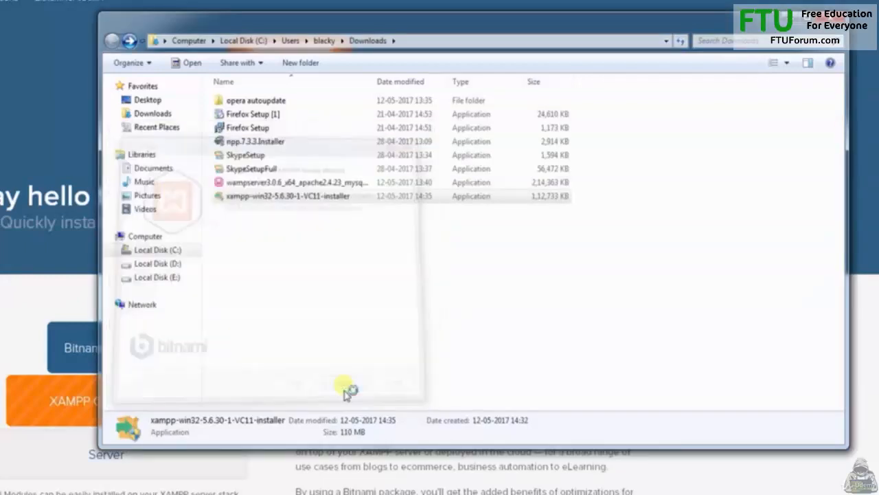
Step: Launch XAMPP, keep English as the language and reach the Control Panel 3.2.2
double_click(287, 195)
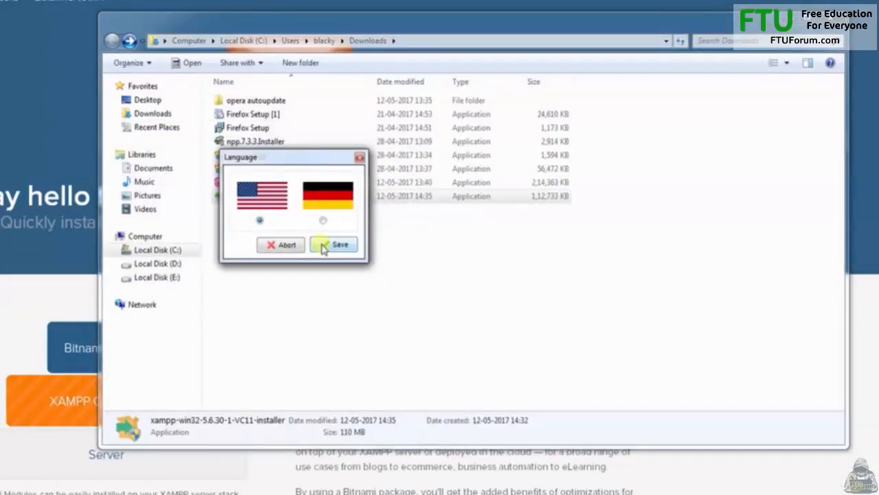
click(333, 245)
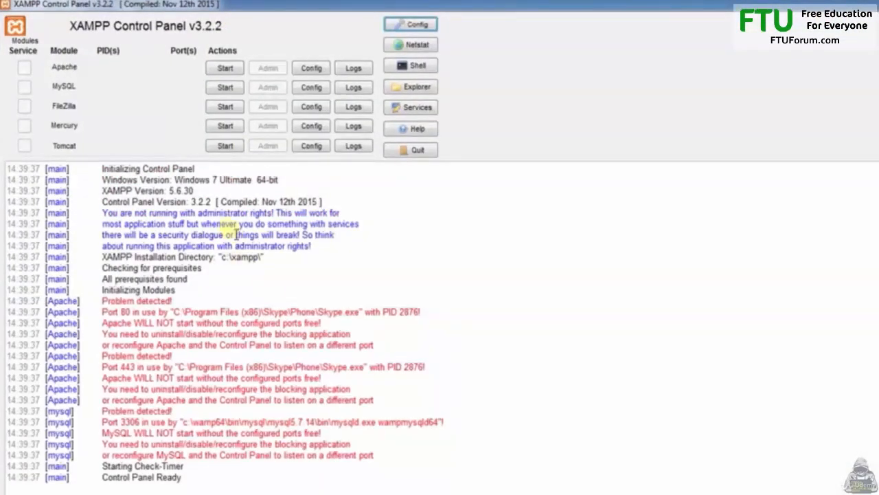
Step: Write <?php echo "<h1>Hello world</h1>"; ?> in a new file and begin saving it
click(224, 67)
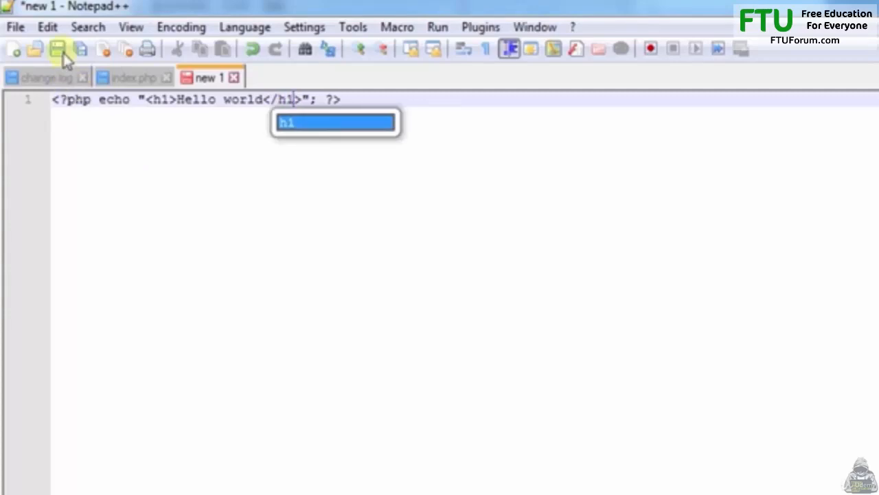
click(57, 50)
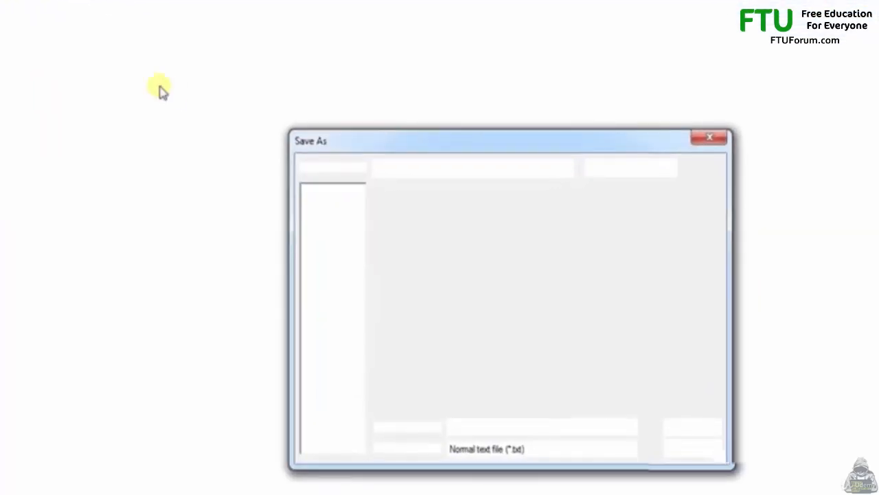